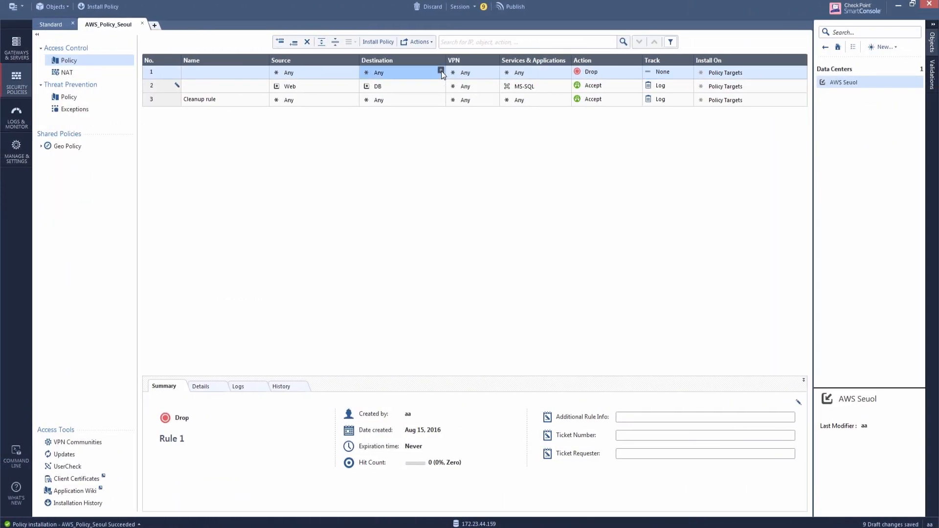
# - Add the QA Department tag from the AWS Seoul data center as rule 1's destination
pyautogui.click(441, 73)
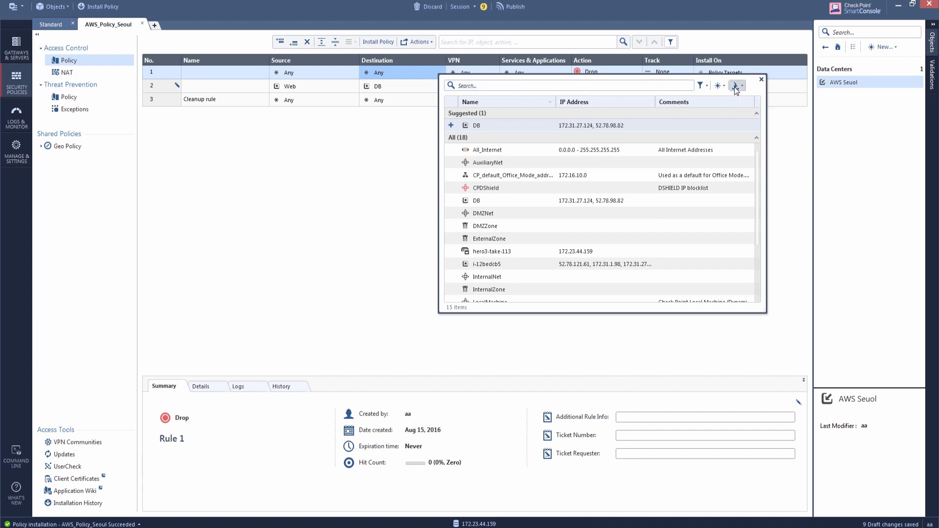
pyautogui.click(736, 85)
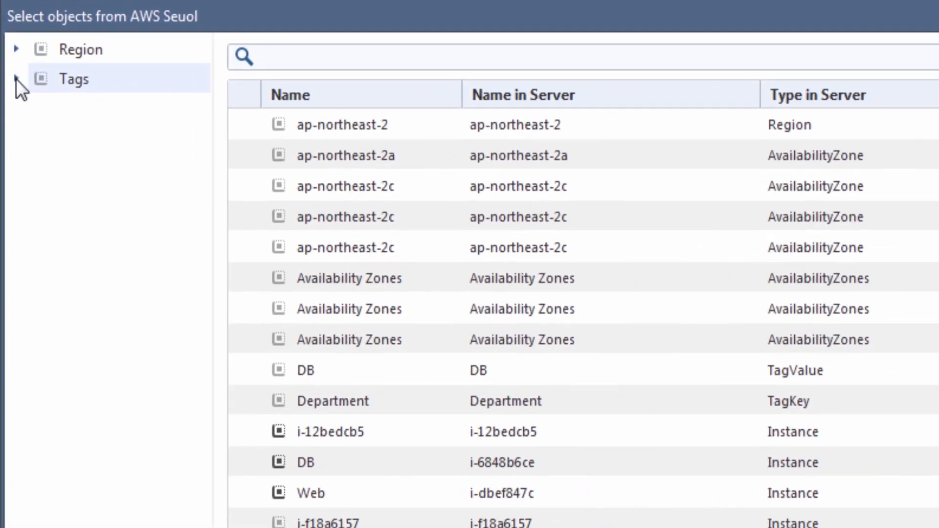
pyautogui.click(16, 78)
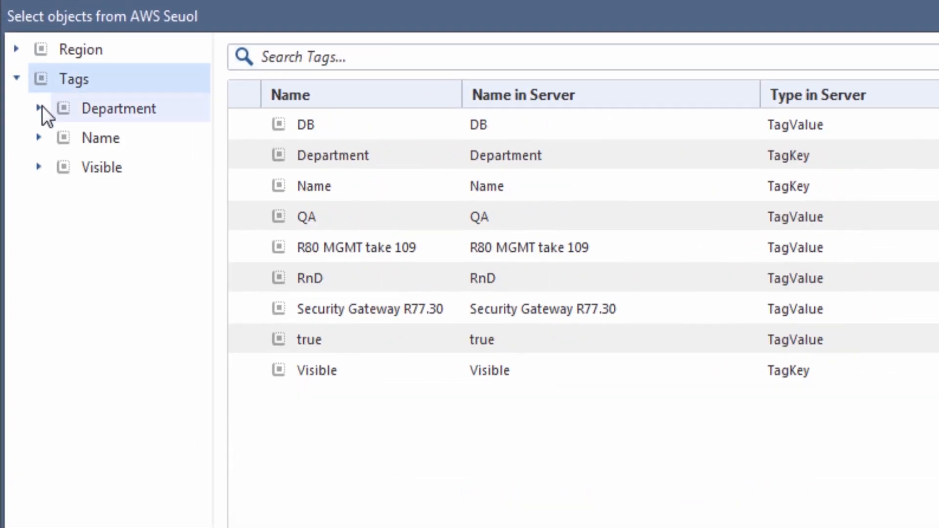
pyautogui.click(39, 108)
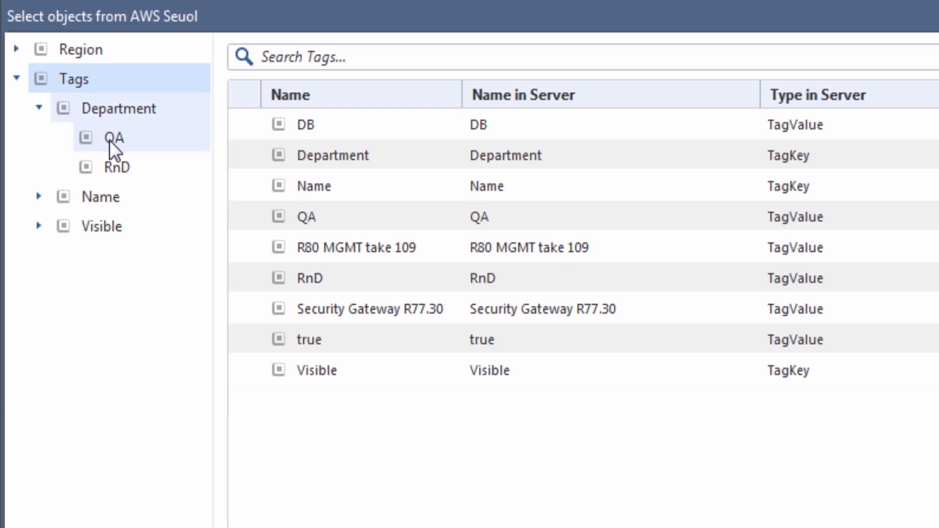
pyautogui.click(119, 109)
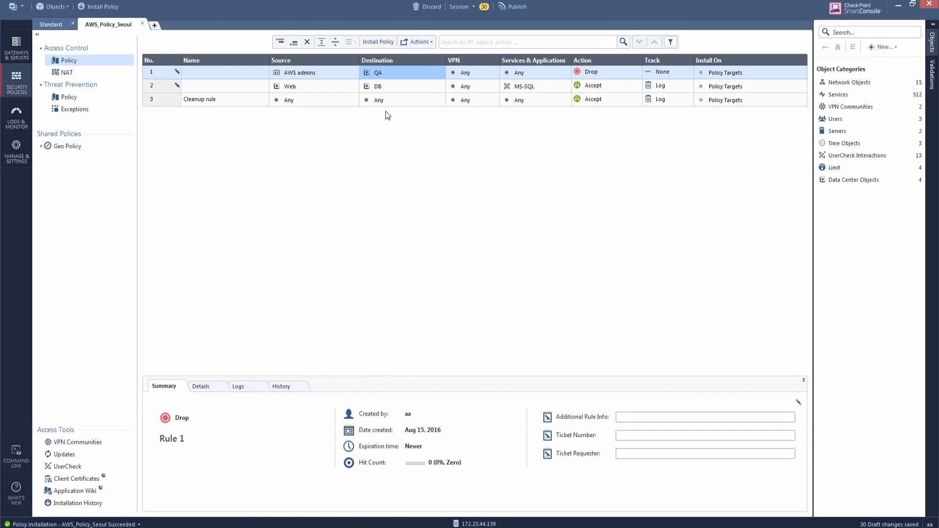
pyautogui.moveTo(378, 72)
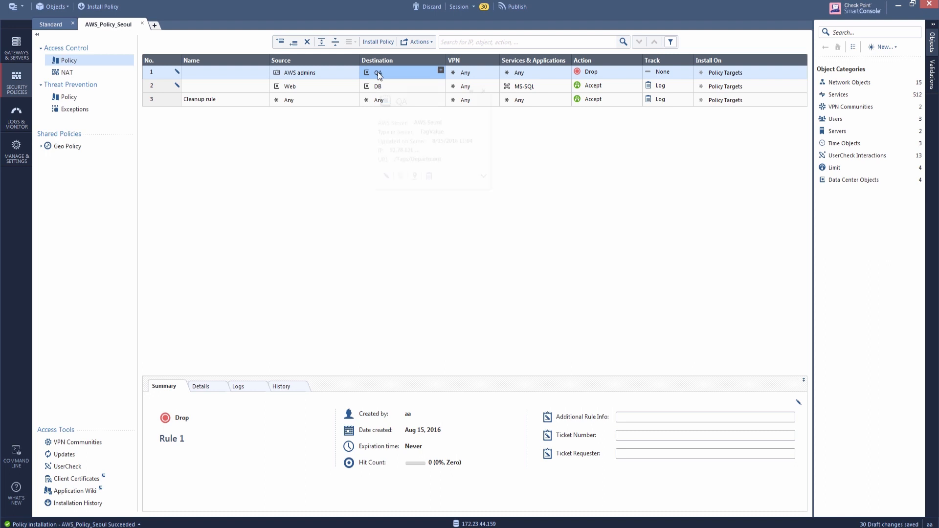
# - After viewing the QA object's details, set rule 1's service to ssh_version_2
pyautogui.click(378, 73)
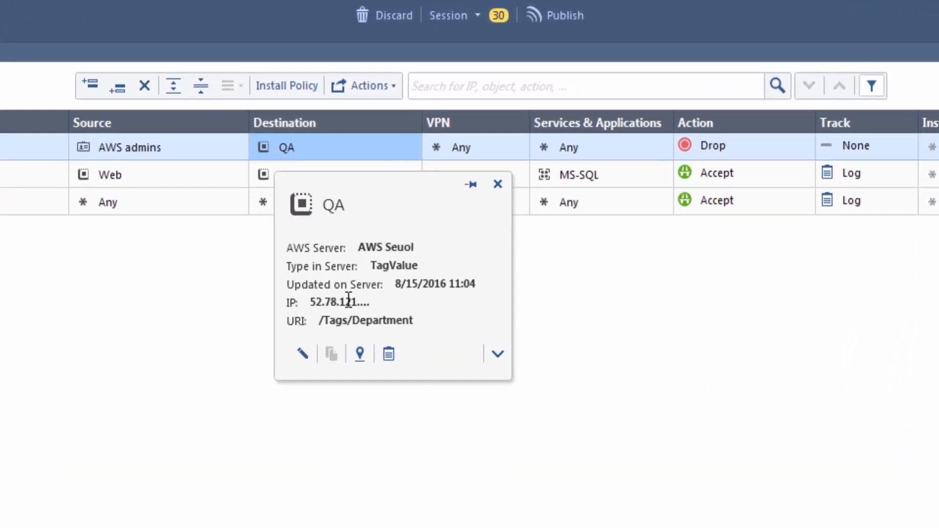
pyautogui.click(496, 184)
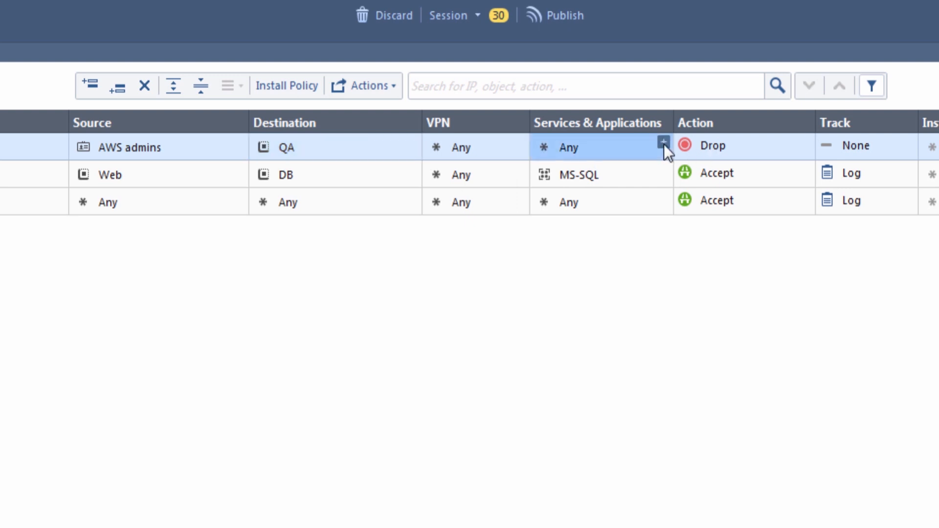
pyautogui.click(664, 142)
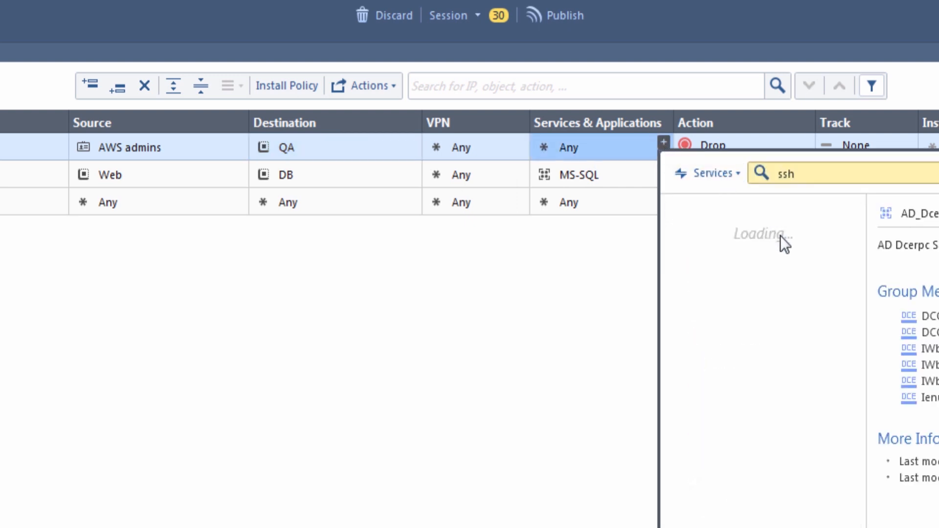
pyautogui.click(744, 240)
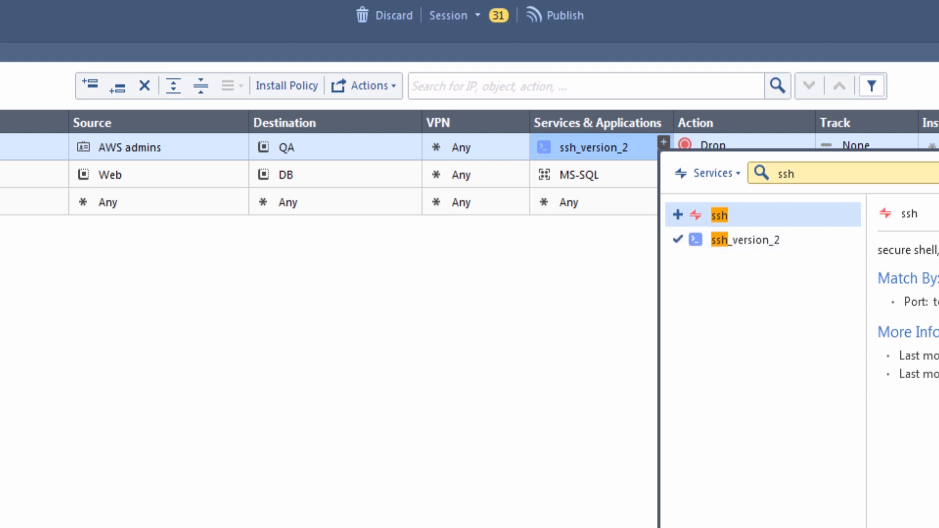